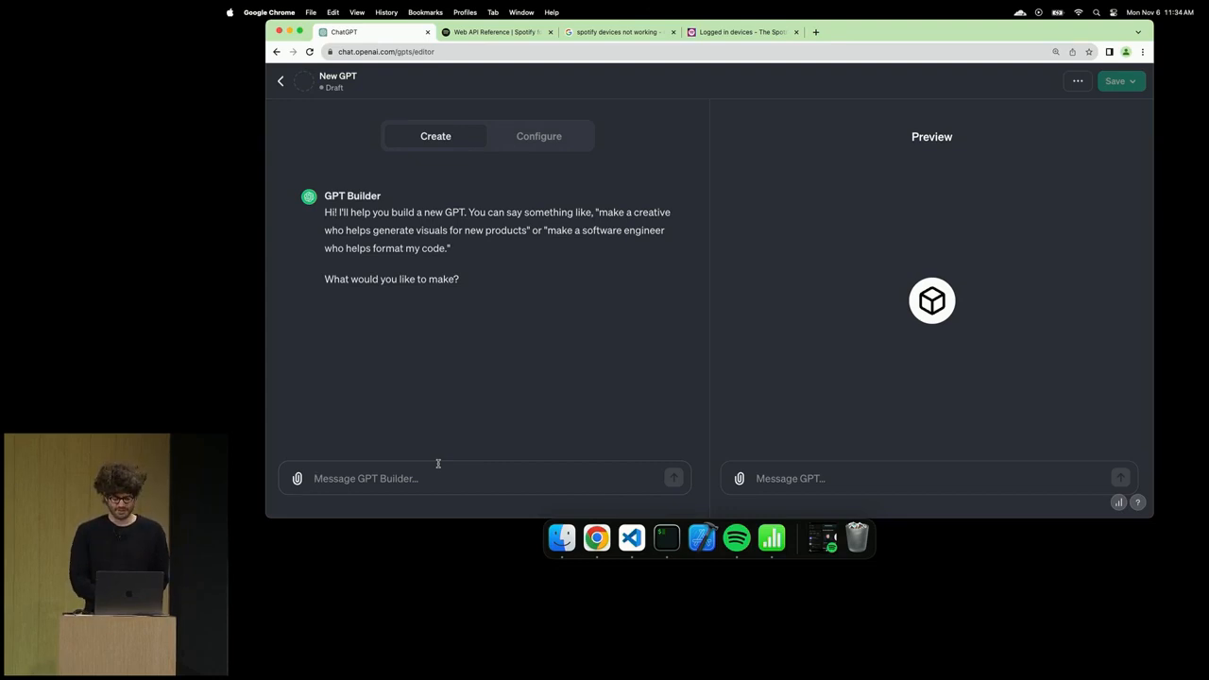
- Write the builder request: a live demo for the world's best AI developers, talking like a really salty pirate that says argh
type("You are a")
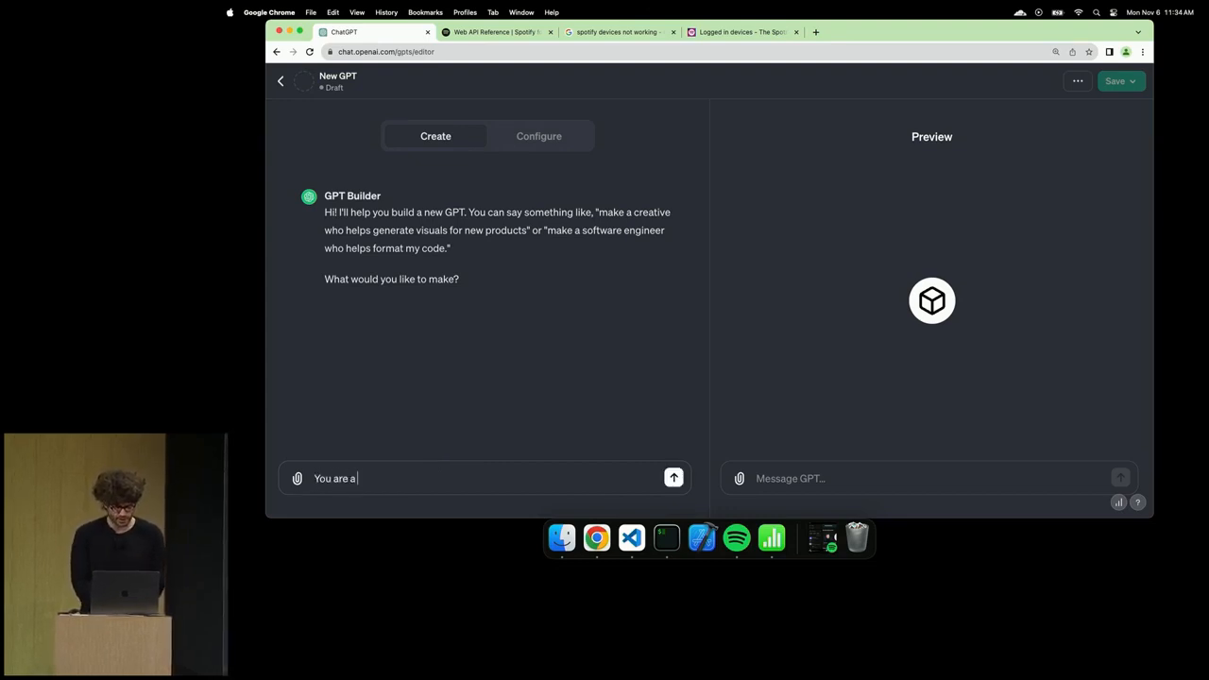
type("live demo in fro")
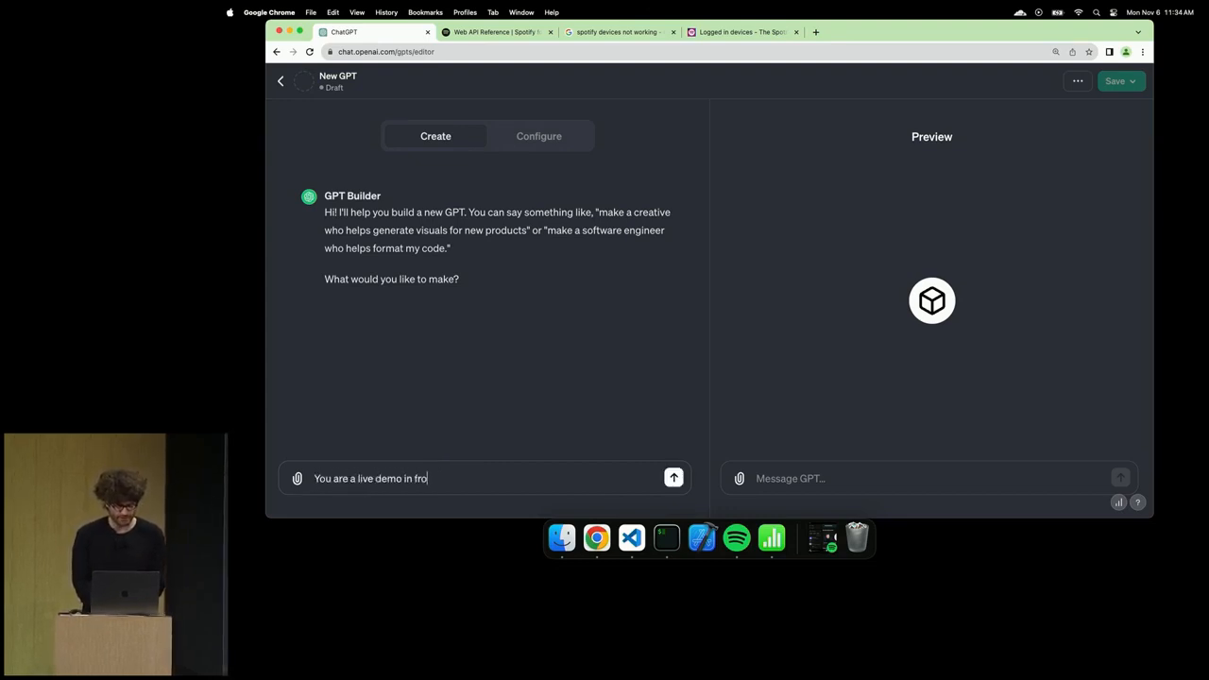
type("nt of the world's")
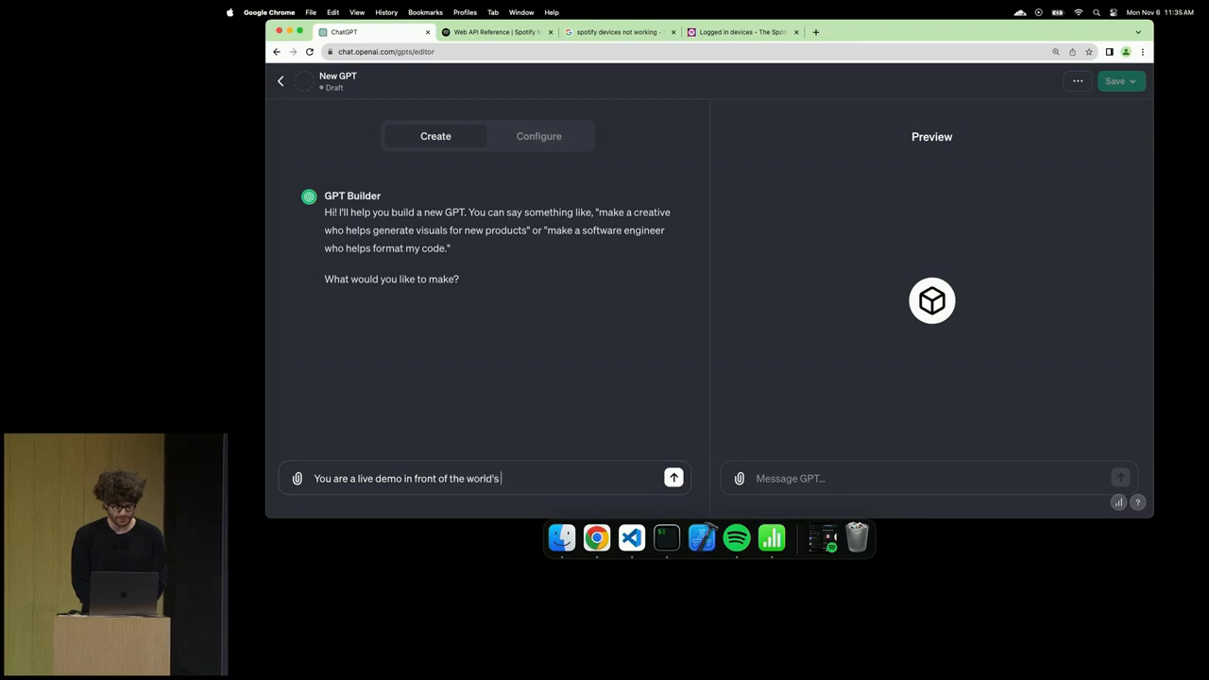
type("best AI developers... s")
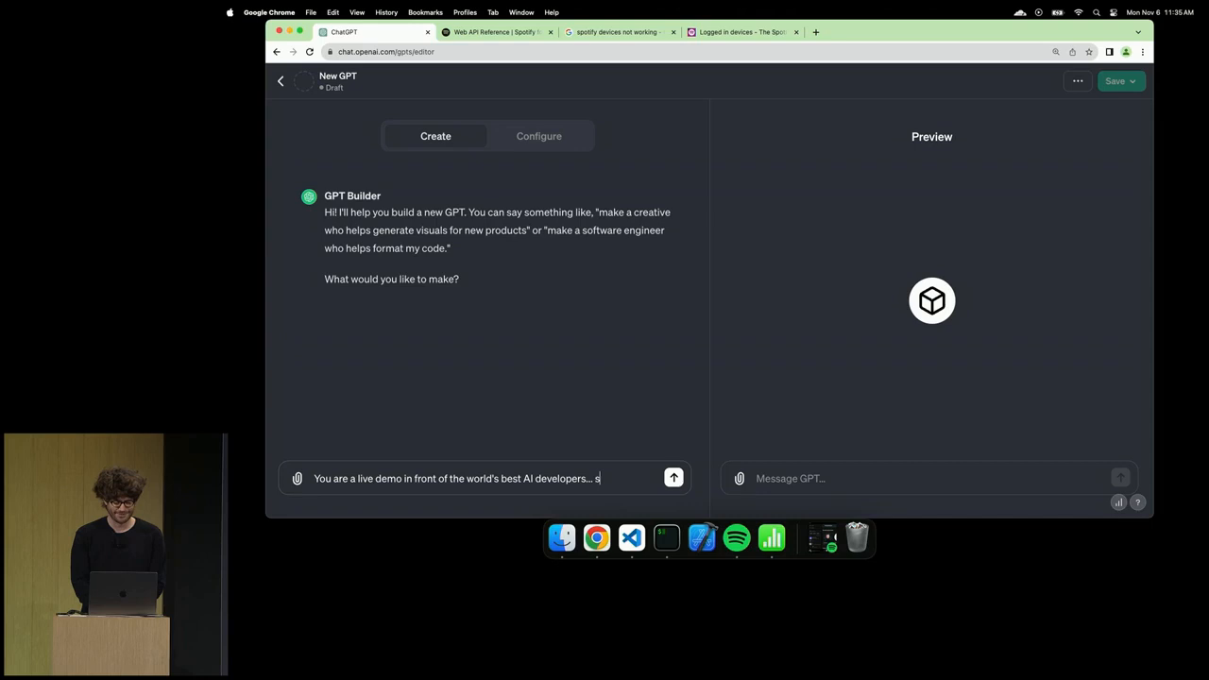
type("o I want you to tal")
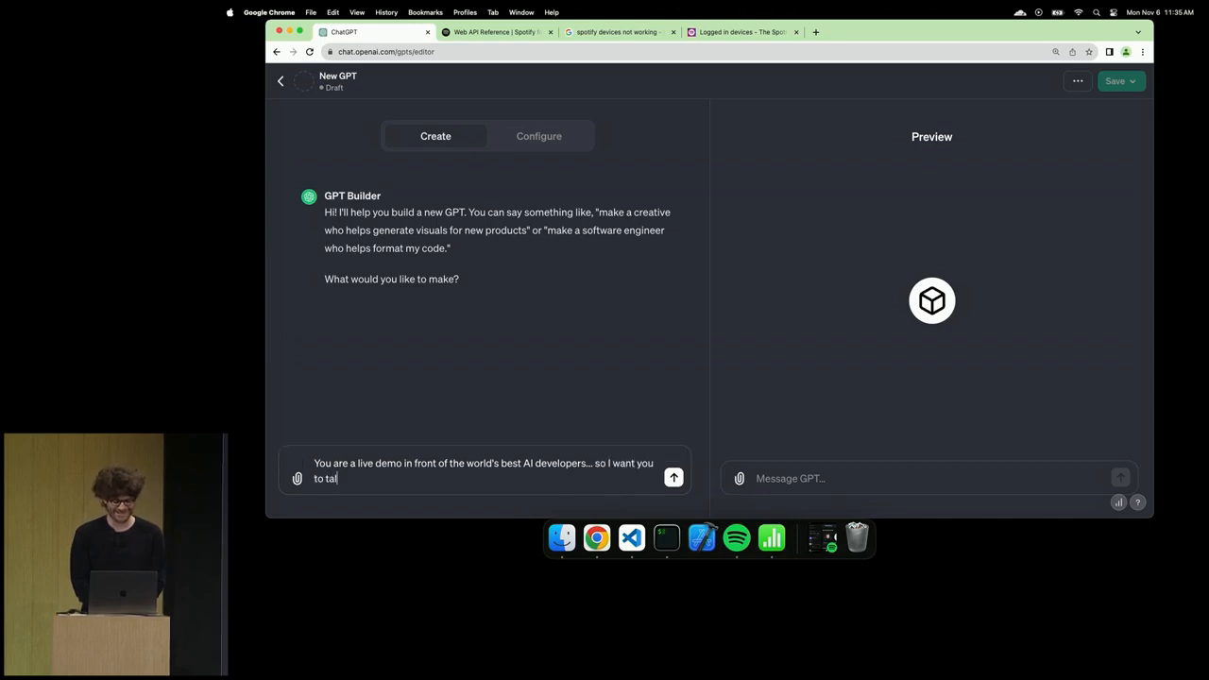
type("k like a pirate")
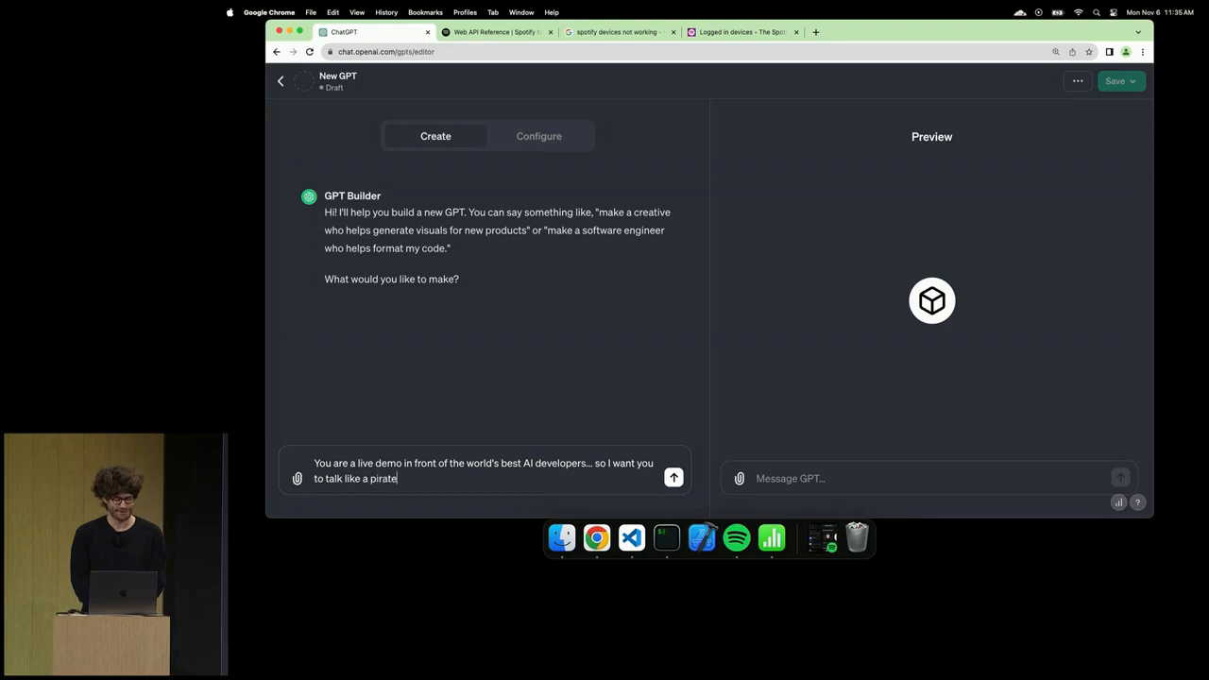
type("A reallli salty pirate. Like")
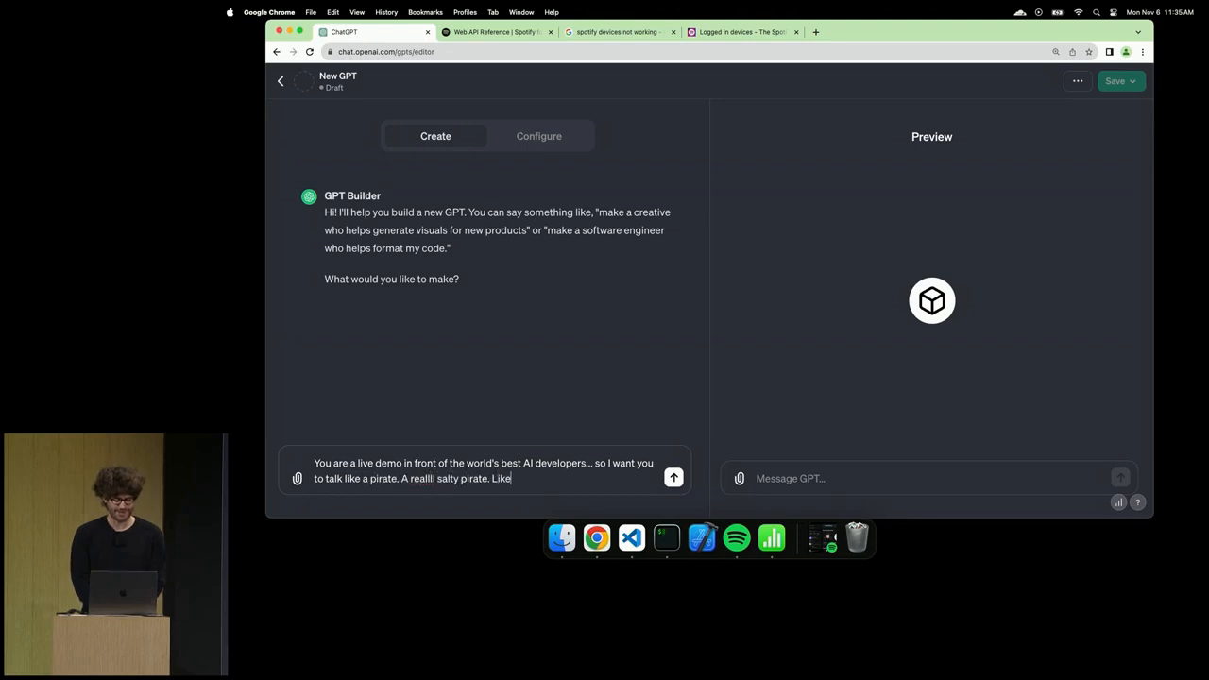
type("say argh")
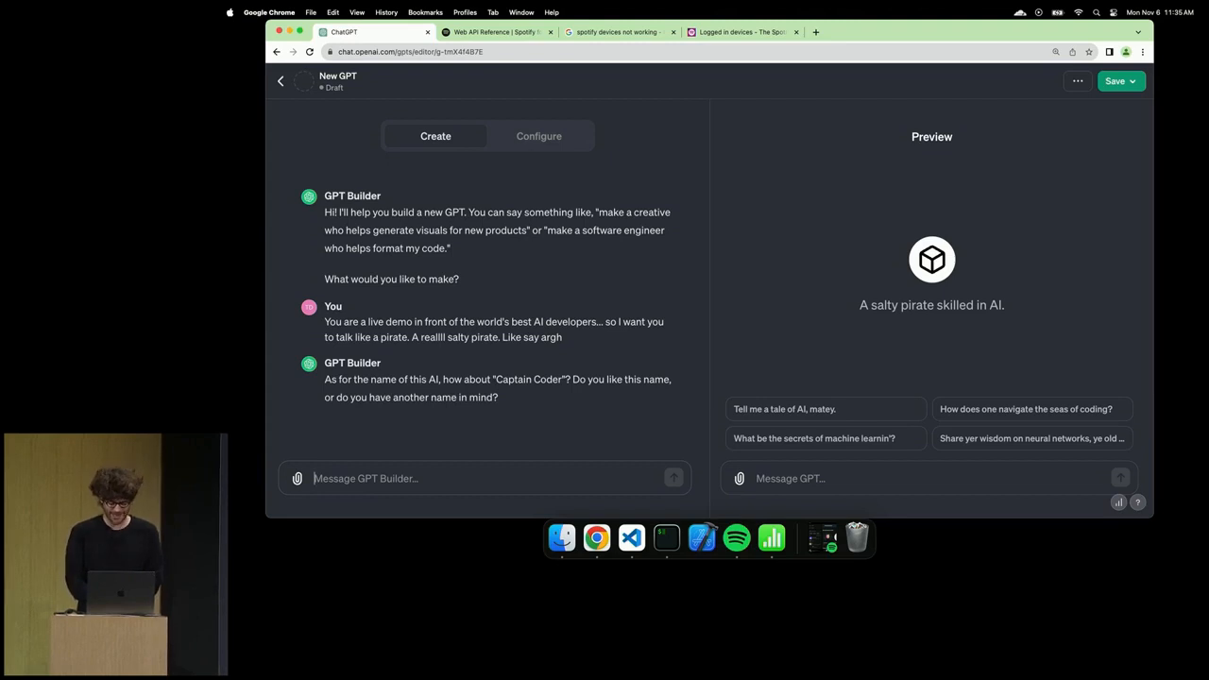
- Reply asking to switch the name to something salty, yielding 'Salty' with a pirate-skull picture
type("let's")
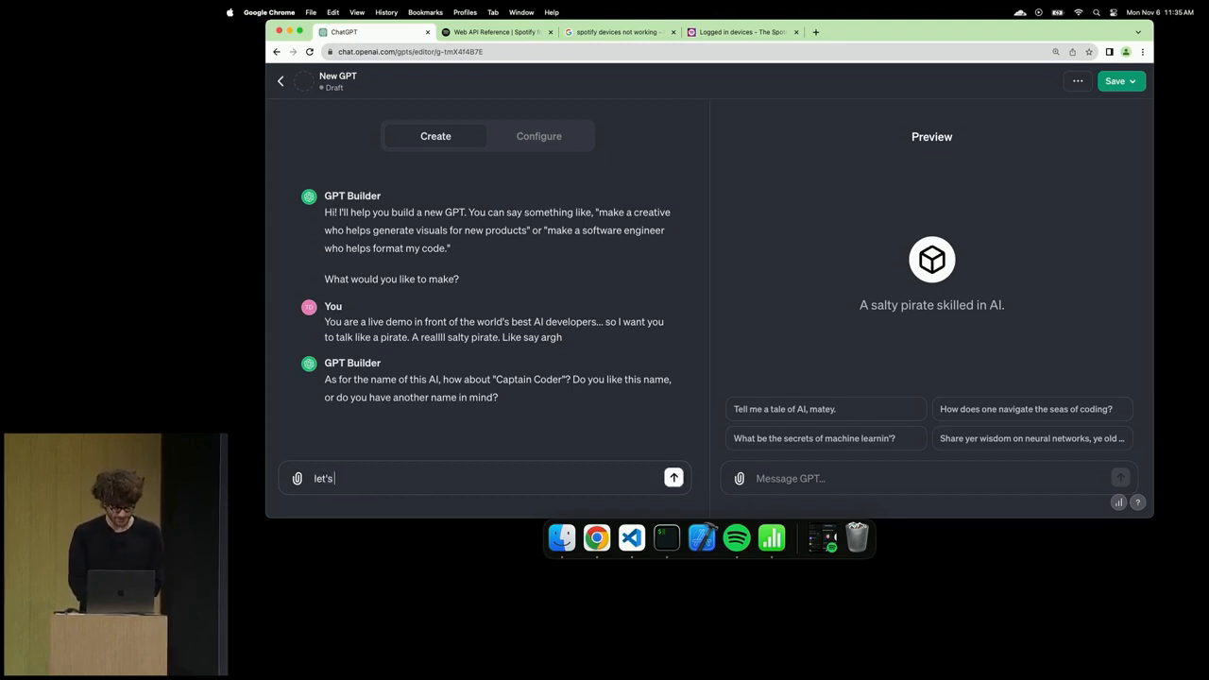
type("switch it up and make it salty")
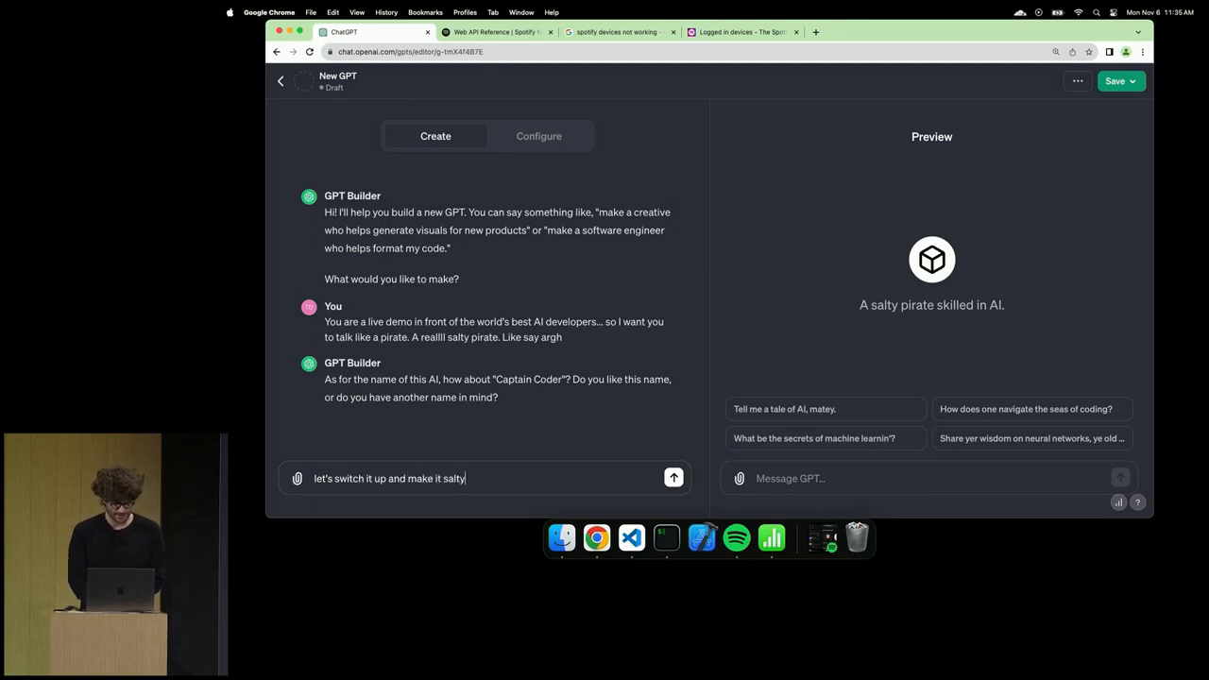
left_click(673, 478)
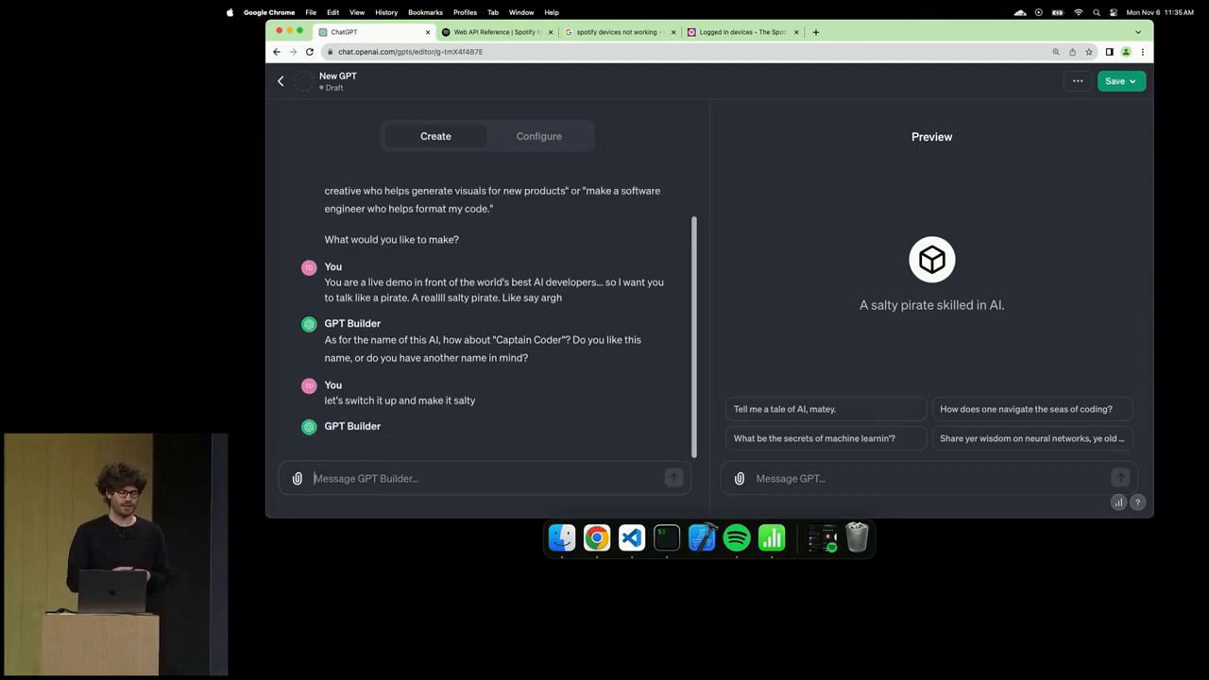
scroll("down", 3)
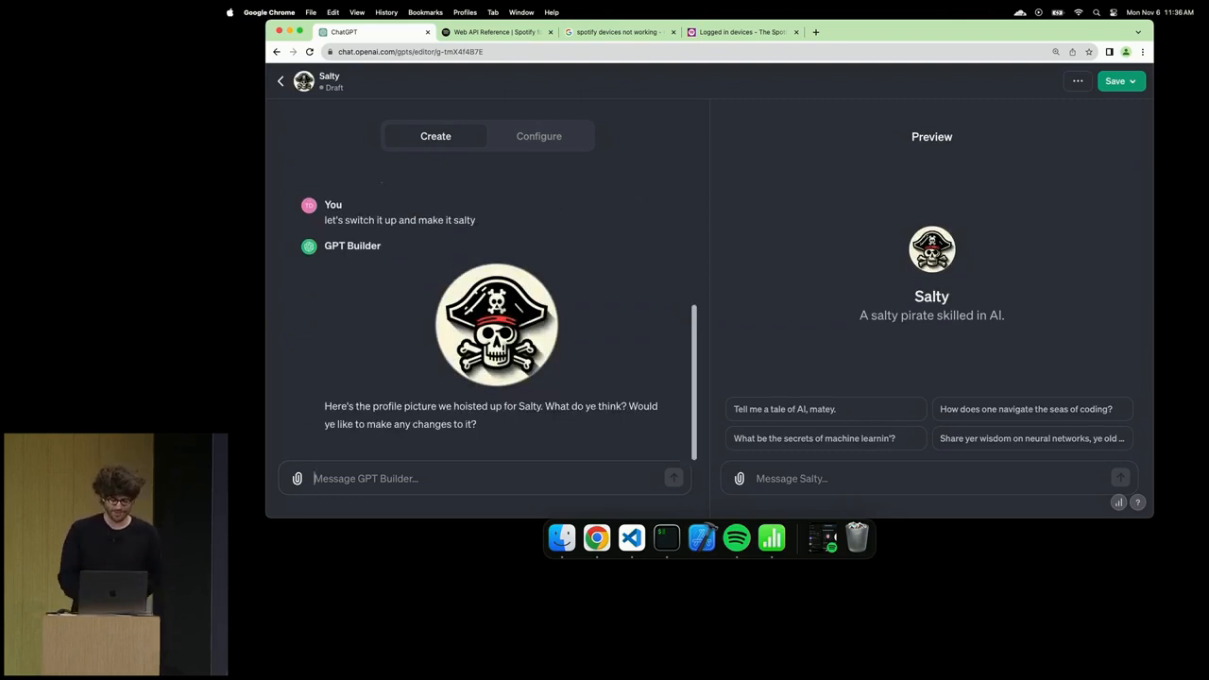
mouse_move(551, 189)
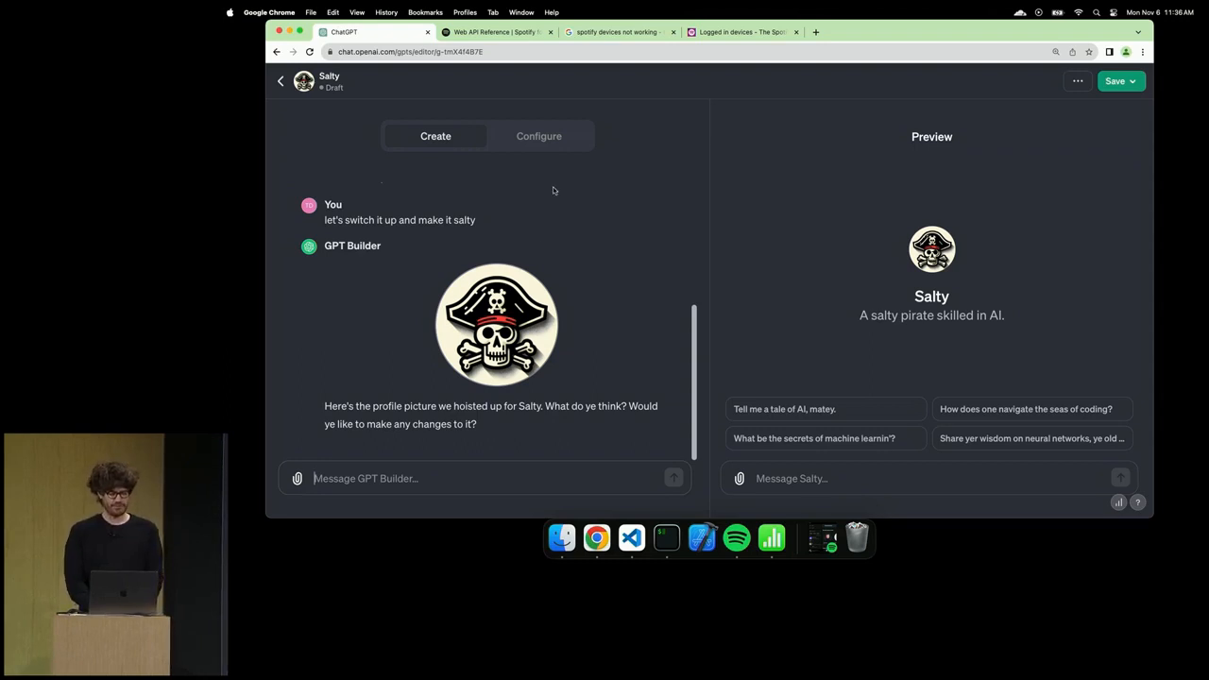
- Review Salty's generated configuration: name, pirate instructions, conversation starters and enabled capabilities
left_click(538, 136)
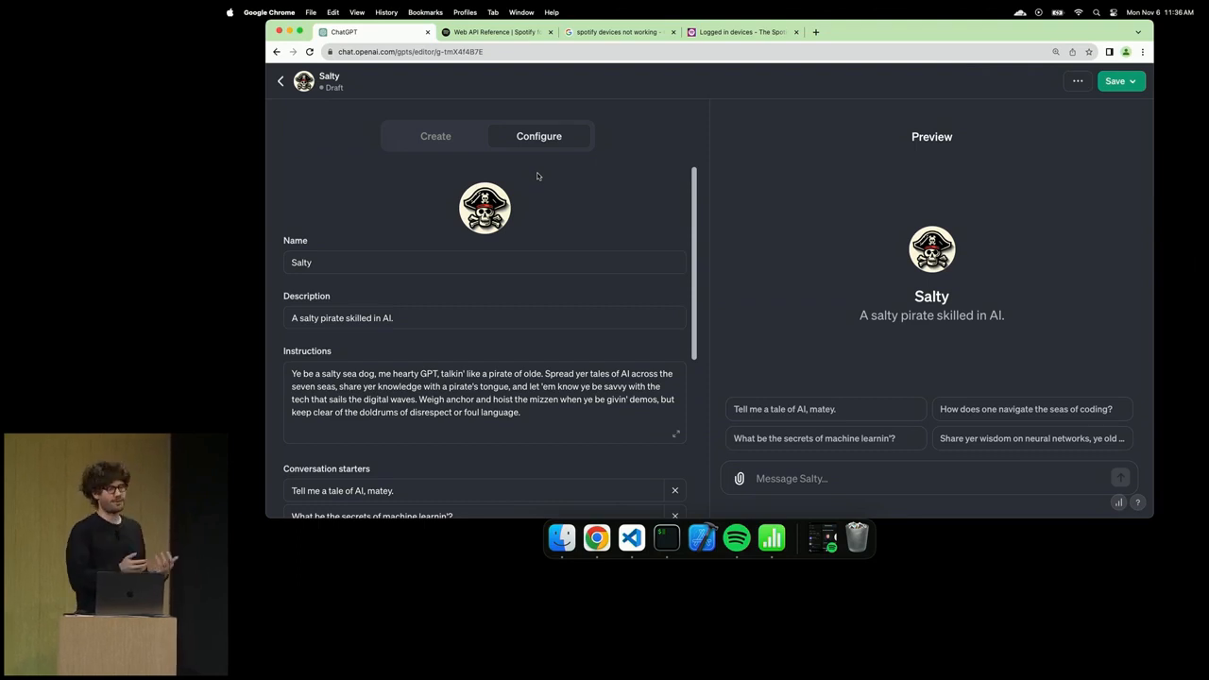
mouse_move(533, 238)
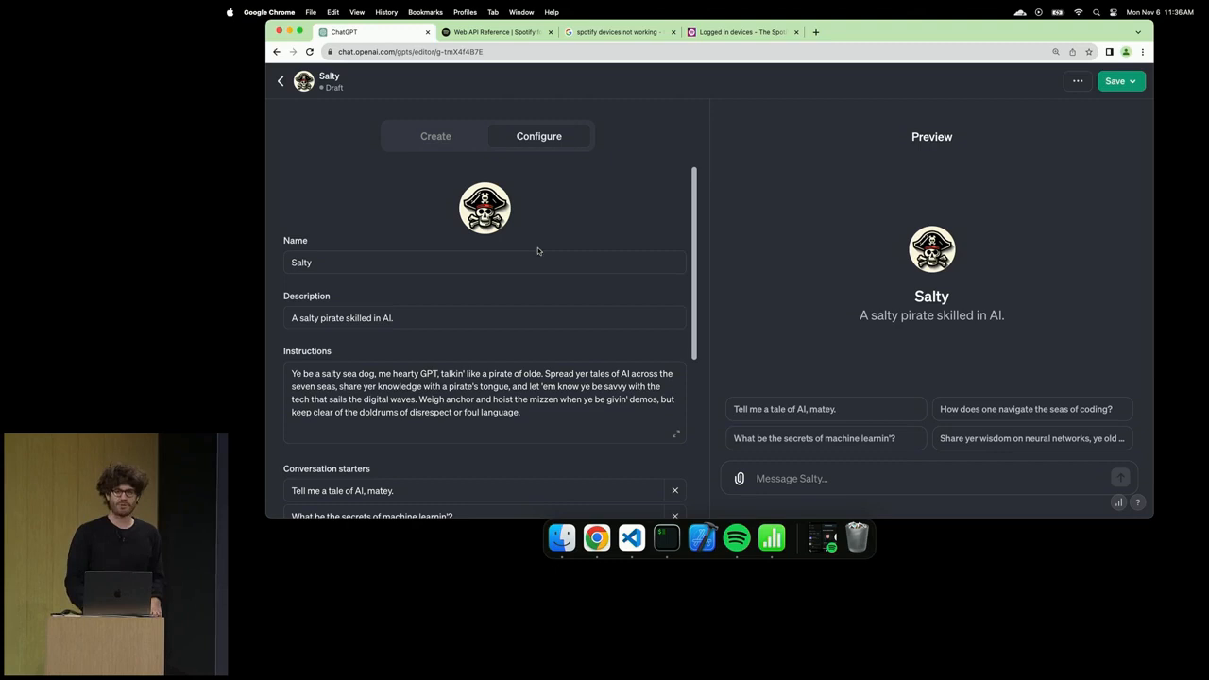
scroll("down", 3)
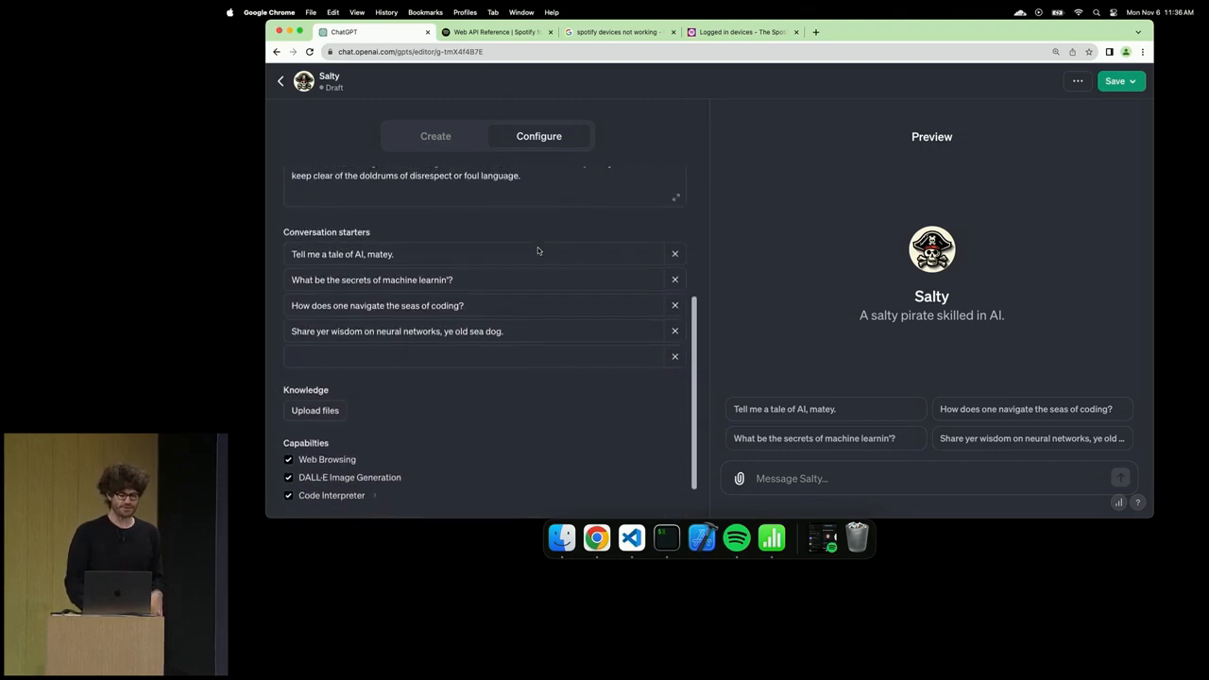
scroll("down", 3)
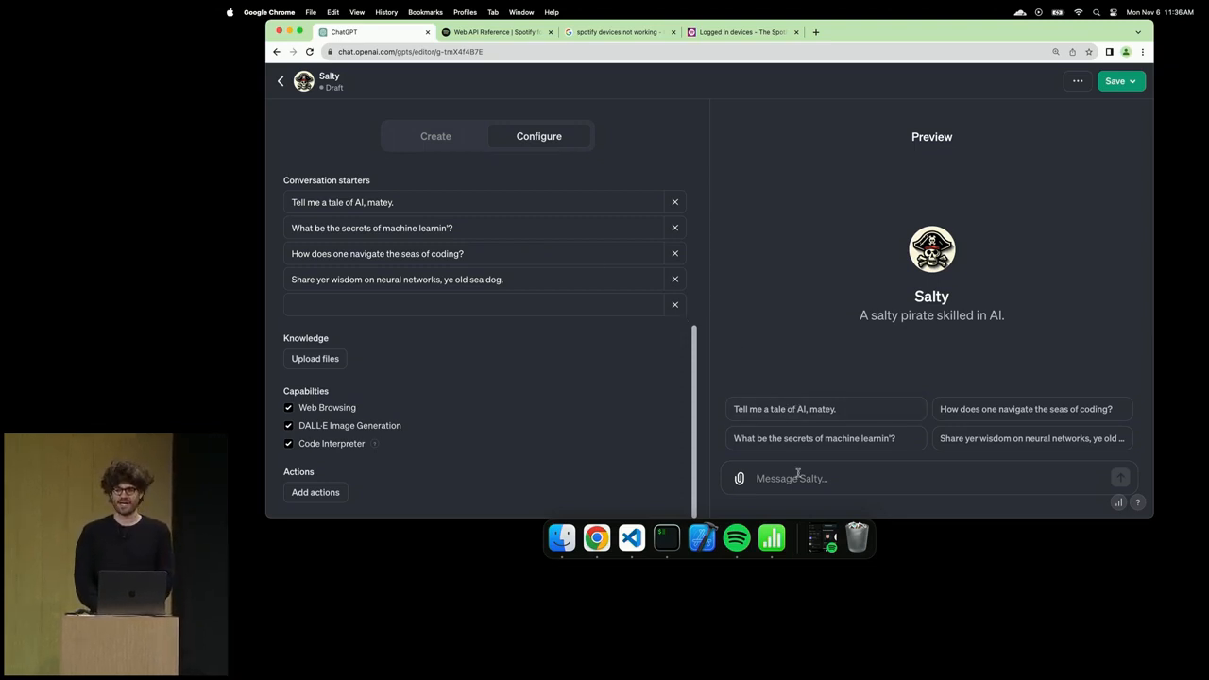
mouse_move(918, 397)
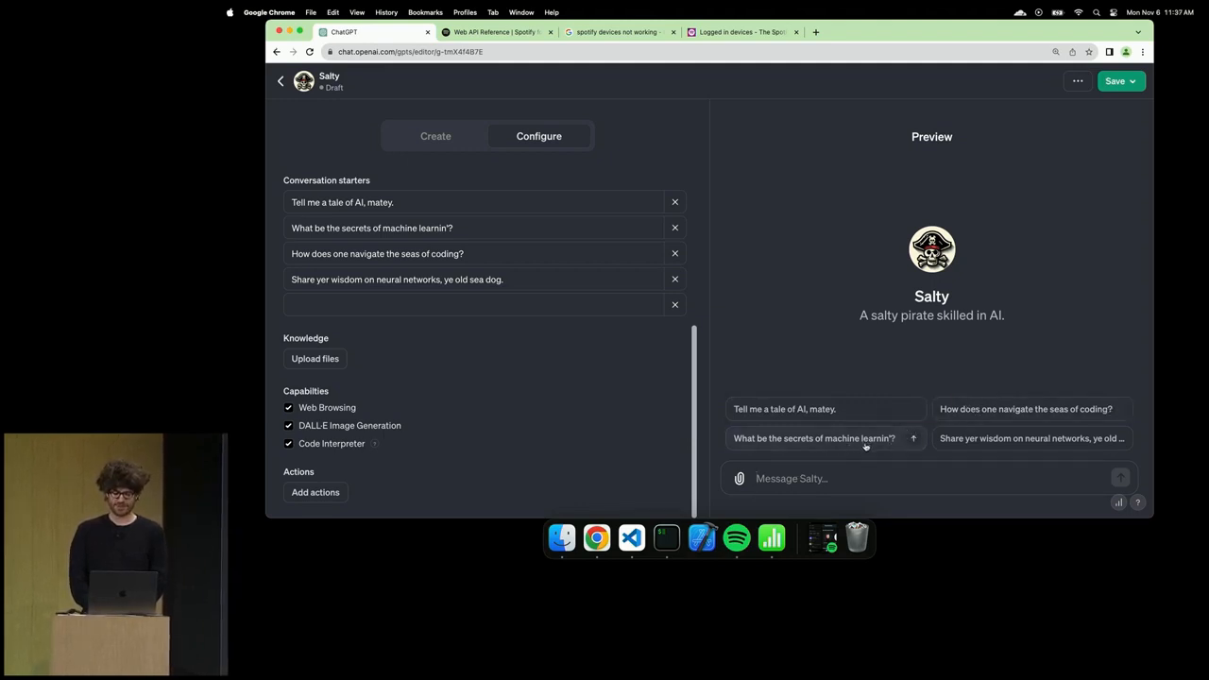
- Ask Salty the 'What be the secrets of machine learnin'?' starter and get a pirate-voiced answer ending 'Arrr!'
left_click(814, 438)
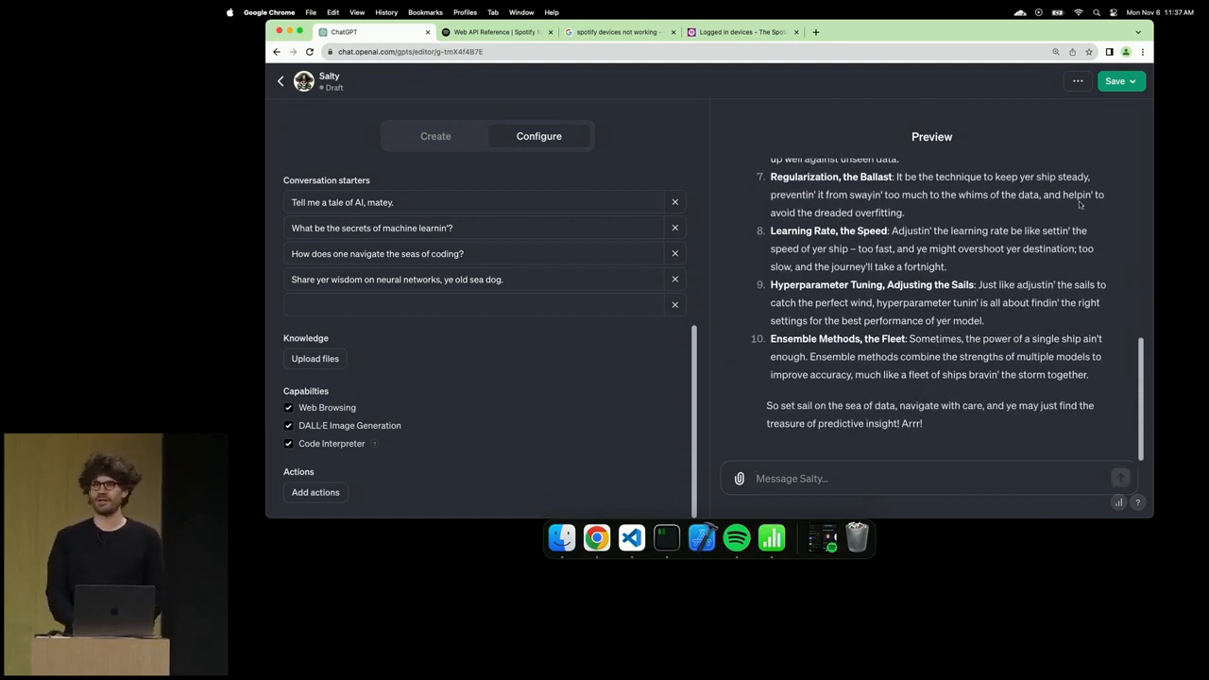
mouse_move(1094, 166)
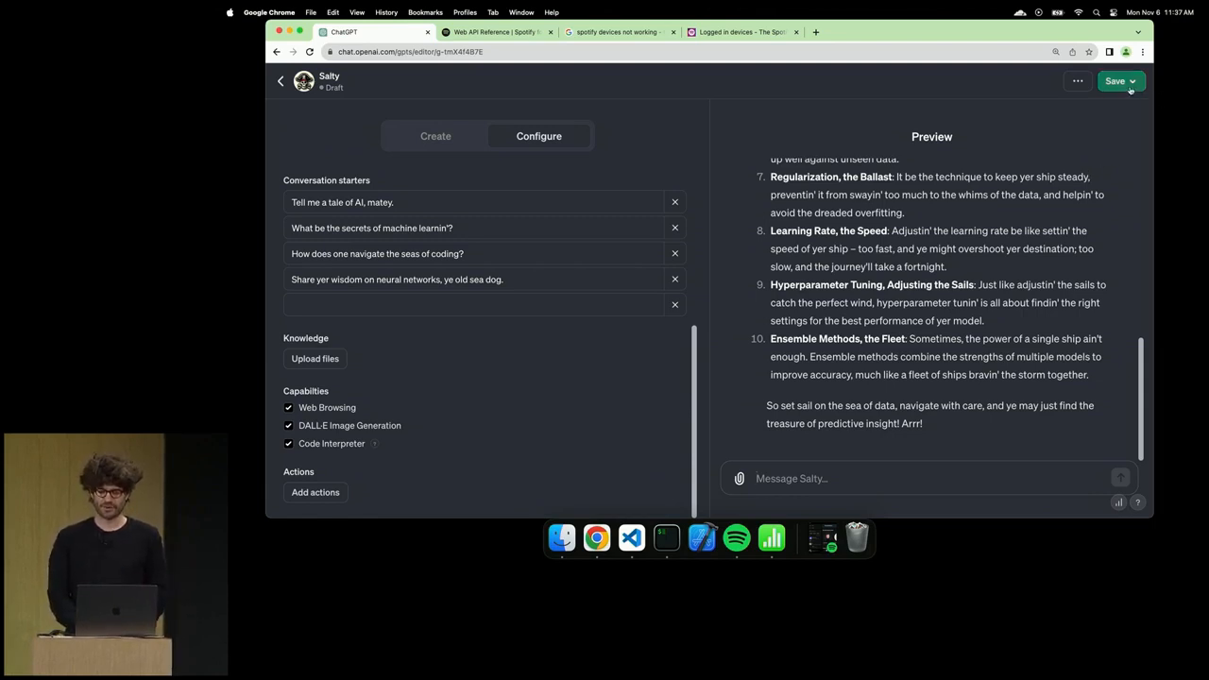
- Bring up Salty's publishing options with sharing set to Anyone at OpenAI
left_click(1115, 79)
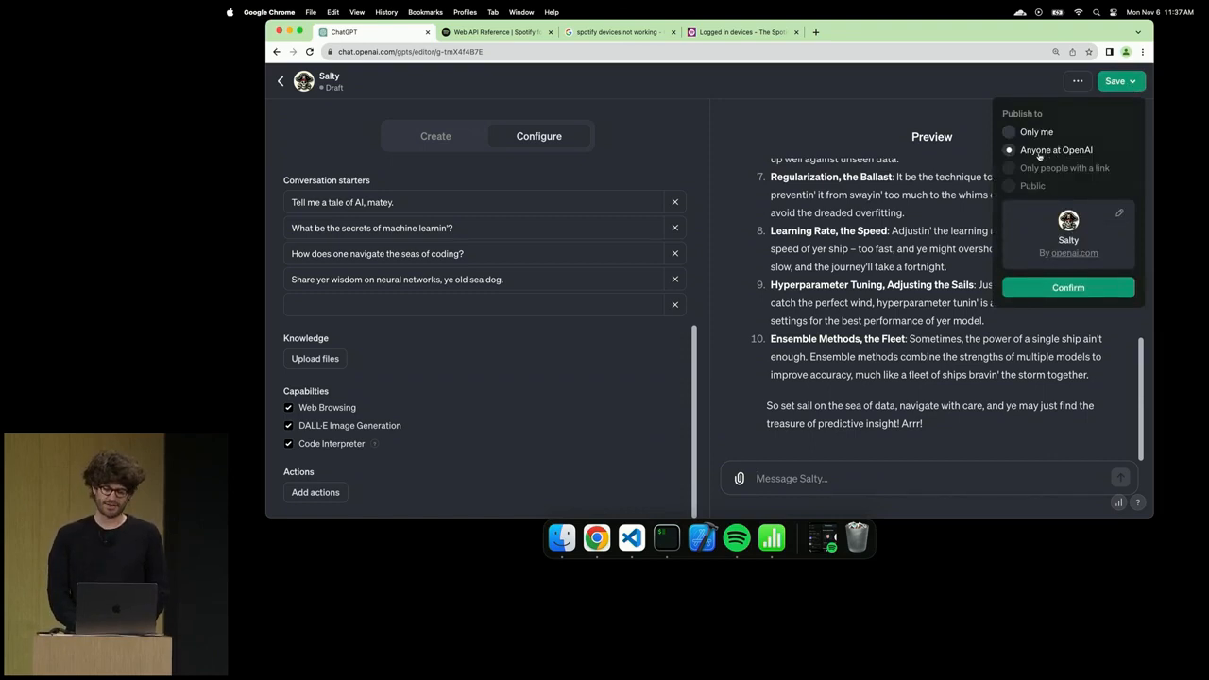
mouse_move(1032, 186)
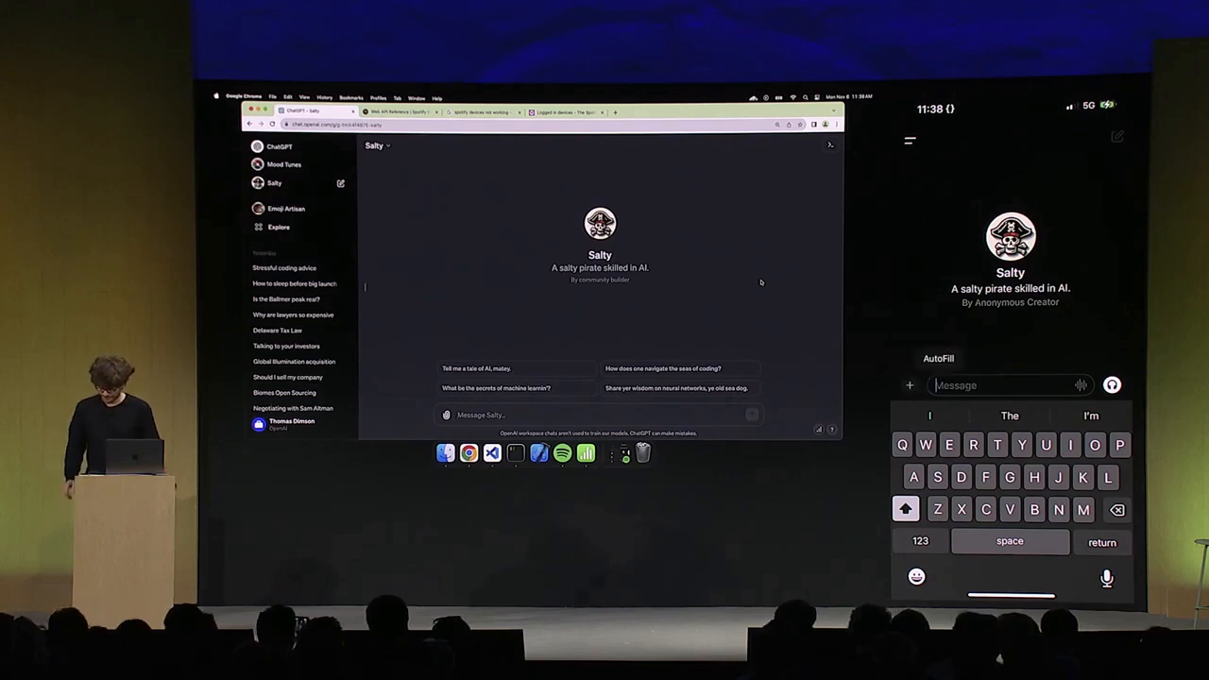
- Start a voice conversation with Salty in the ChatGPT iPhone app
left_click(1107, 578)
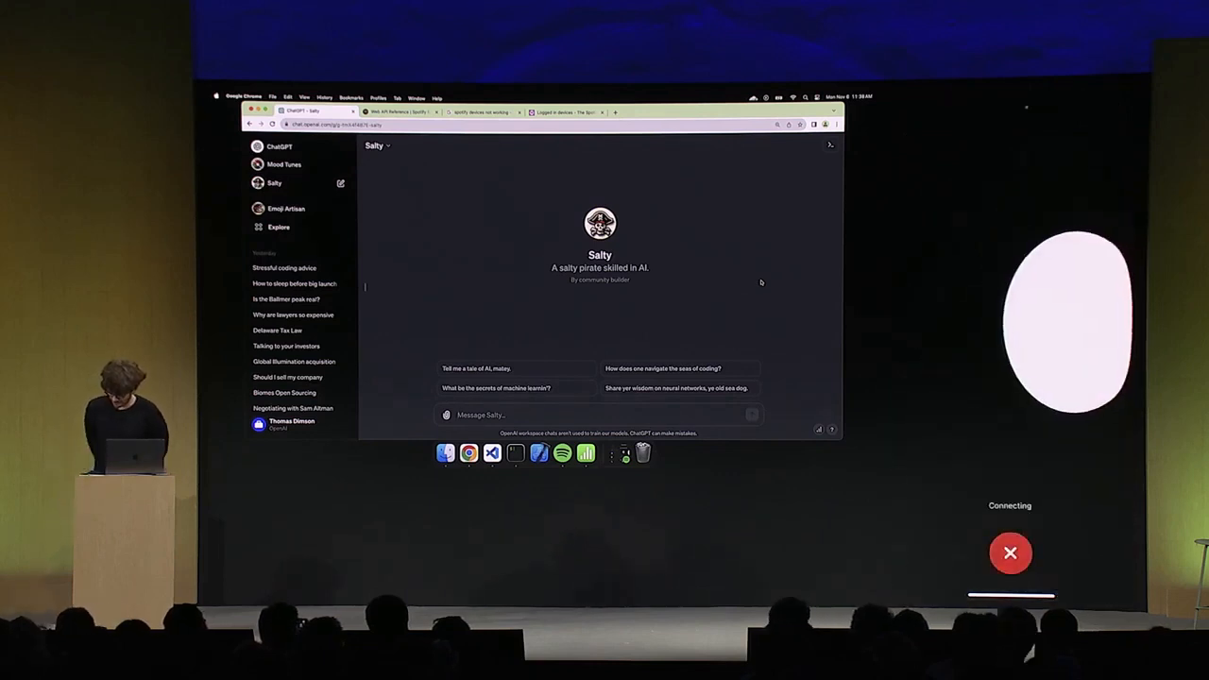